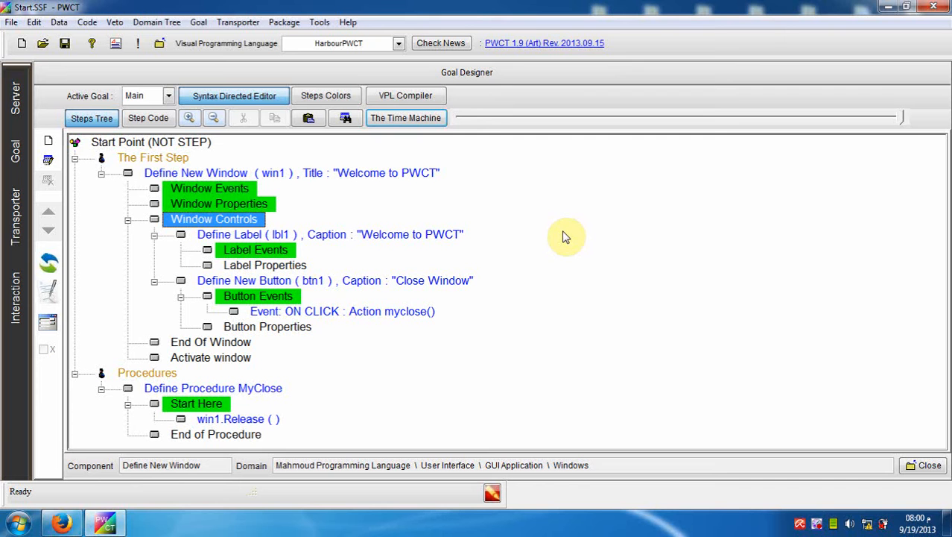
mouse_move(450, 190)
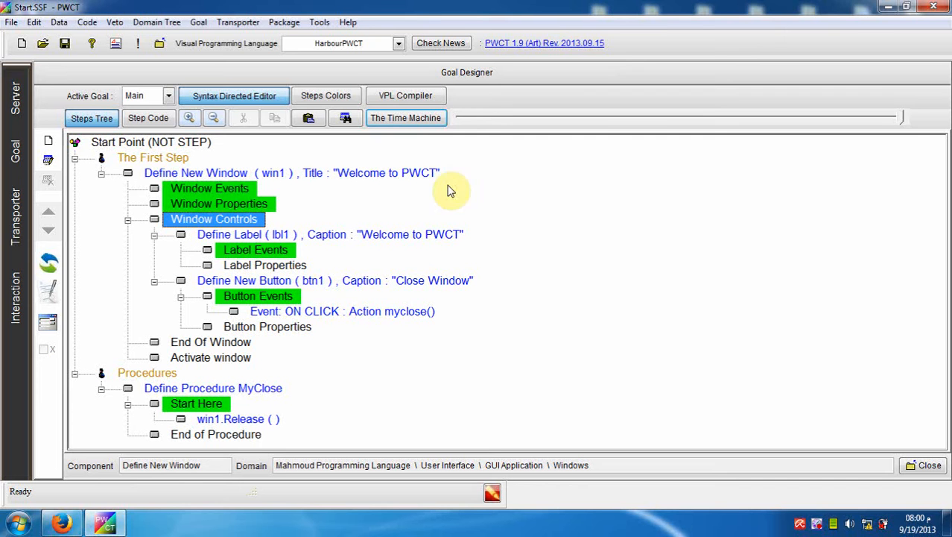
Step: Start Play as Movie from the first frame and watch the label and Close Window button appear
left_click(405, 118)
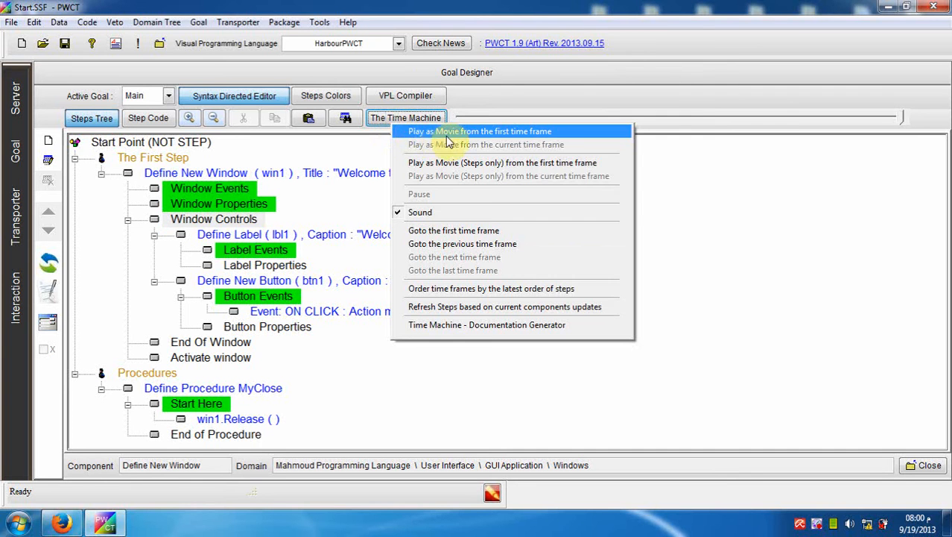
mouse_move(550, 134)
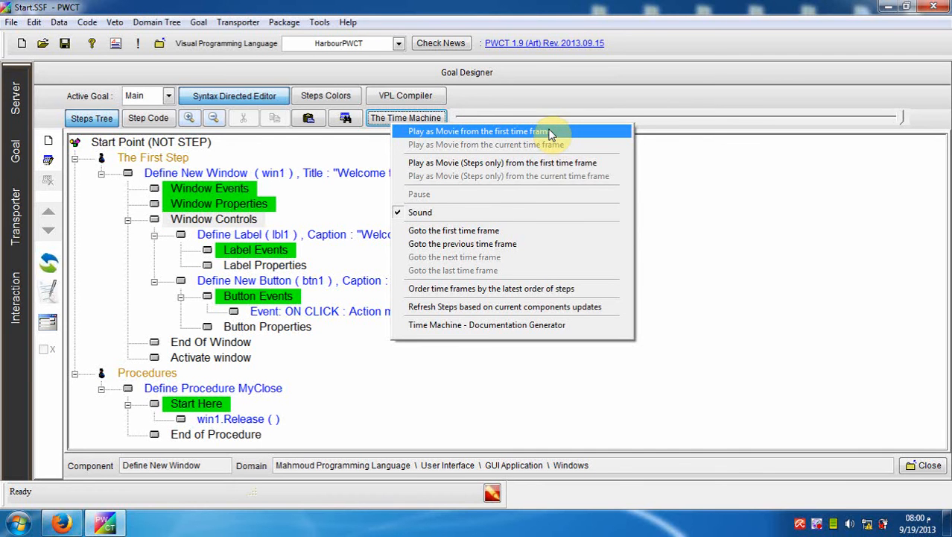
mouse_move(559, 141)
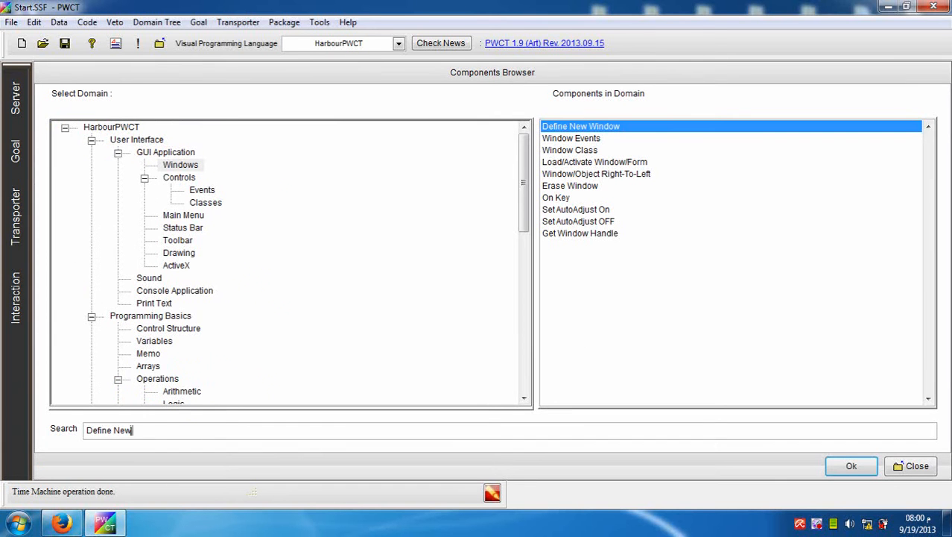
left_click(851, 466)
type("Label")
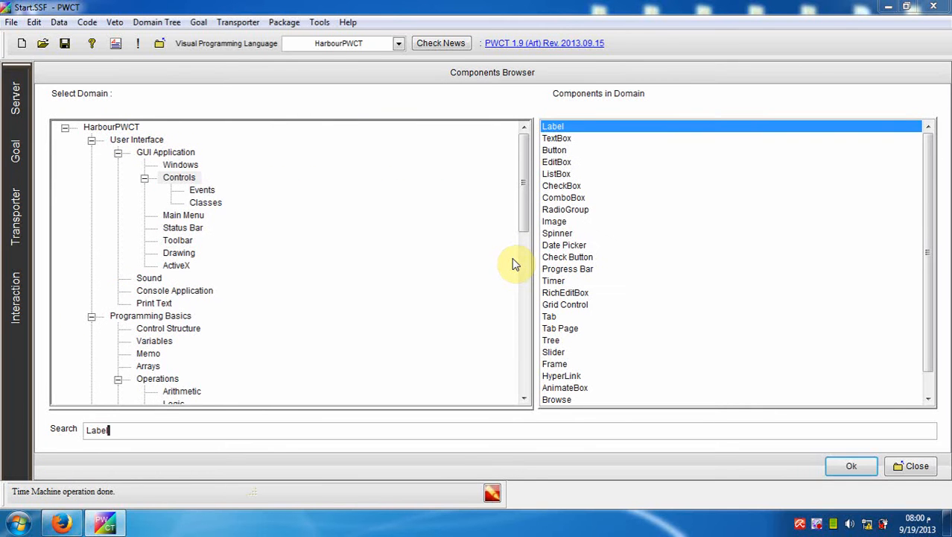
left_click(851, 465)
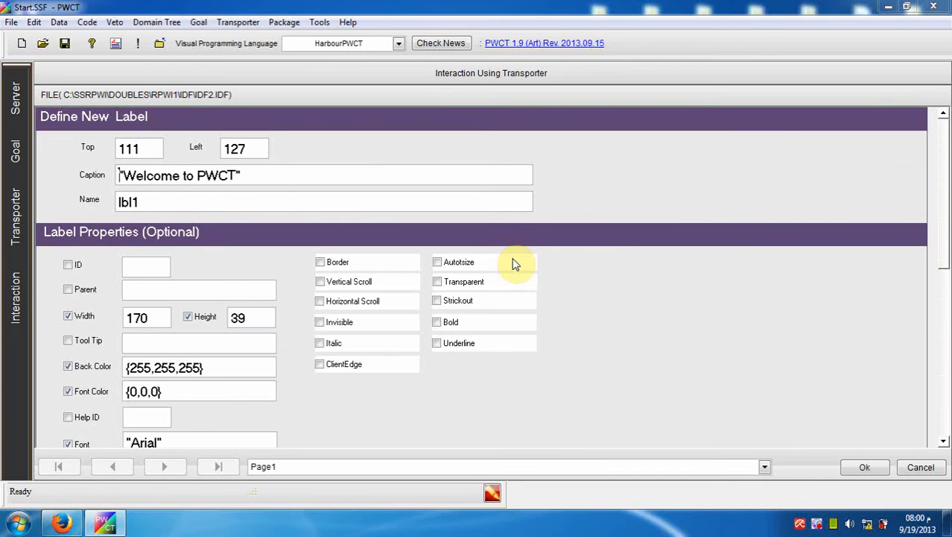
left_click(865, 466)
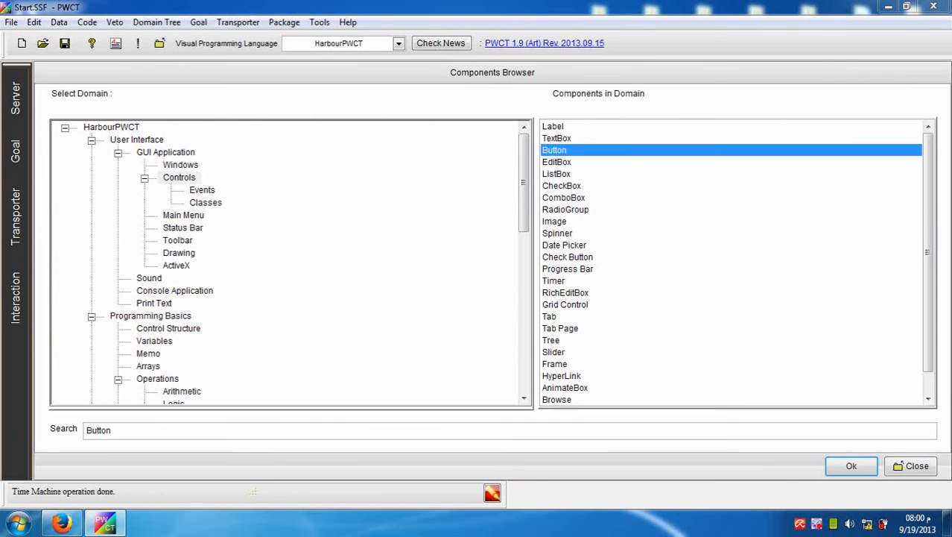
left_click(851, 466)
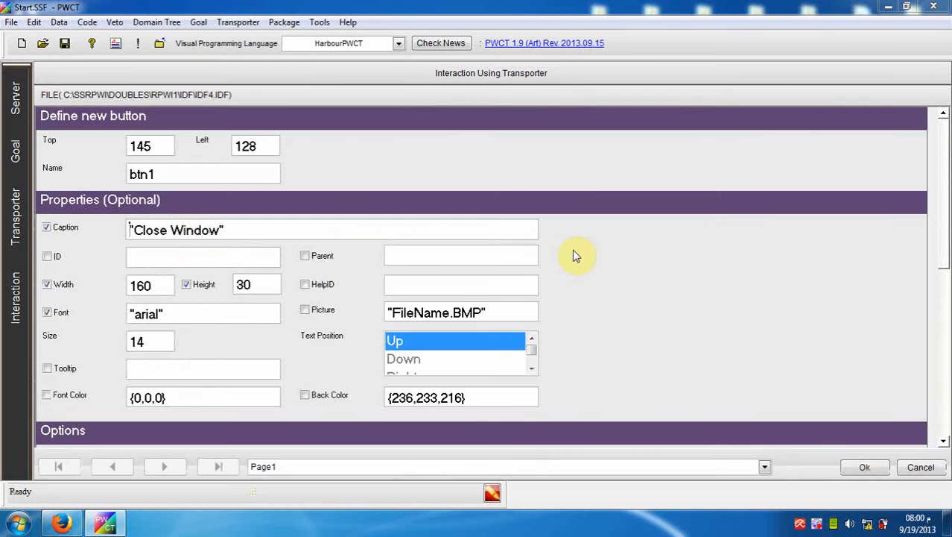
mouse_move(587, 250)
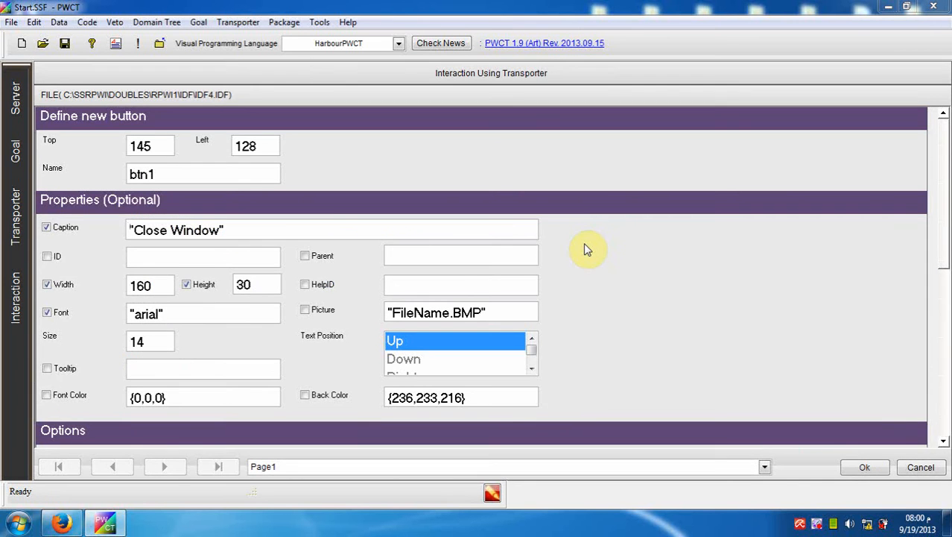
Step: Pause the movie with MyClose still empty and run the build of the program so far
left_click(864, 467)
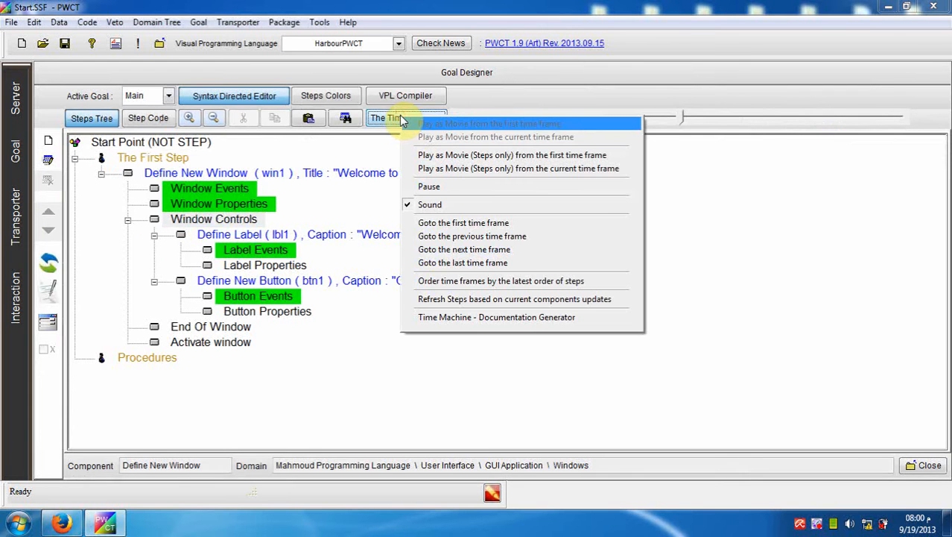
mouse_move(444, 186)
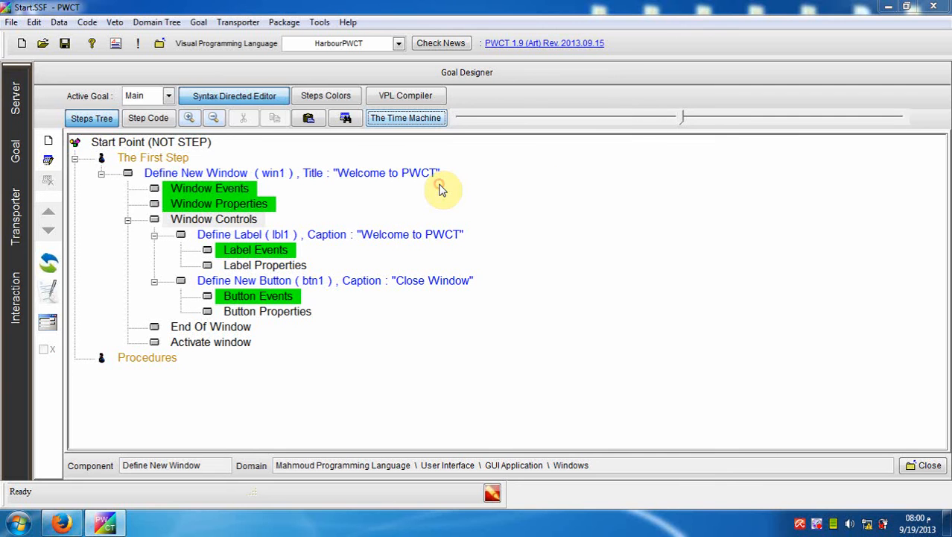
mouse_move(439, 185)
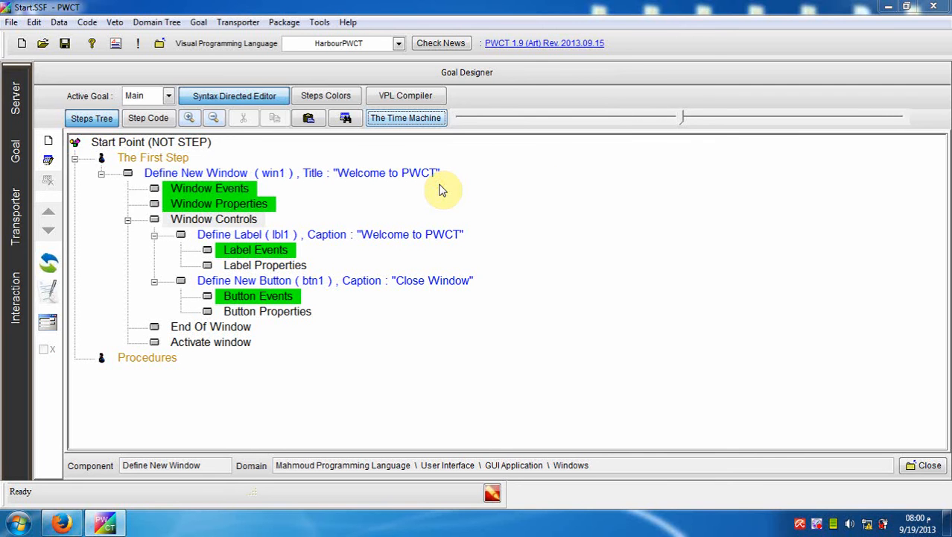
mouse_move(394, 170)
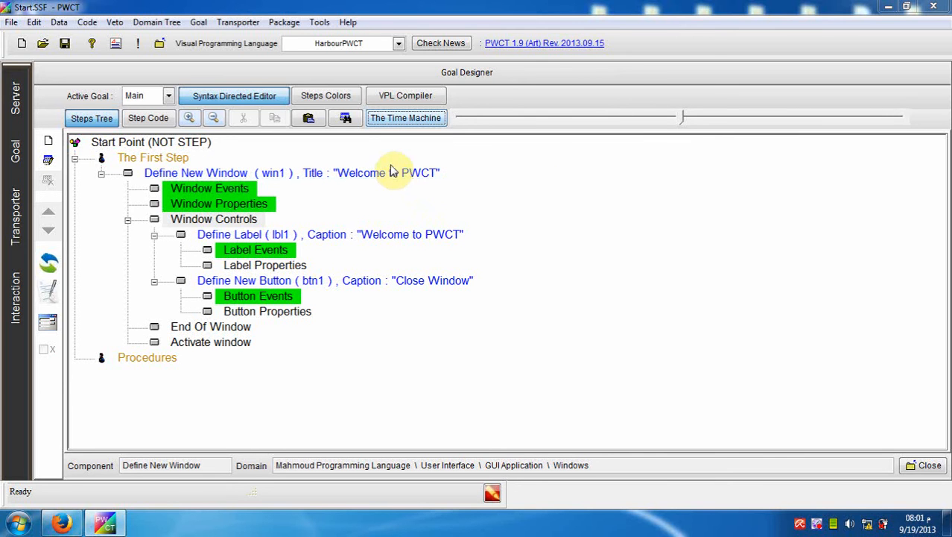
left_click(137, 43)
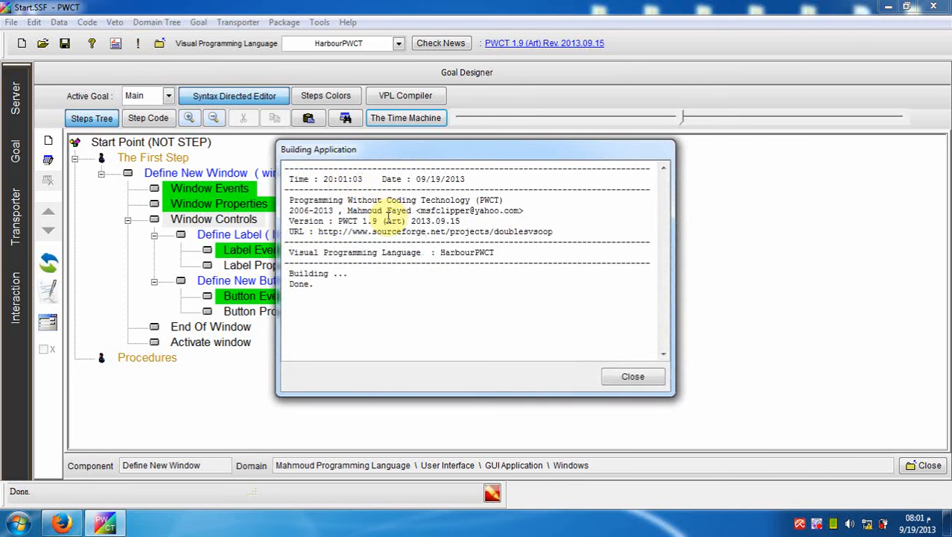
Step: Close the Building Application report to return to the paused program tree
left_click(631, 376)
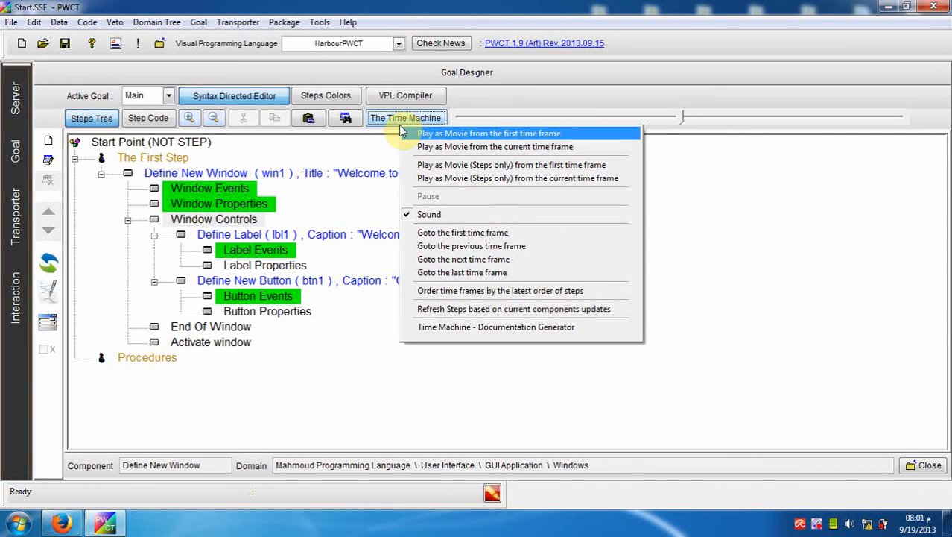
mouse_move(470, 146)
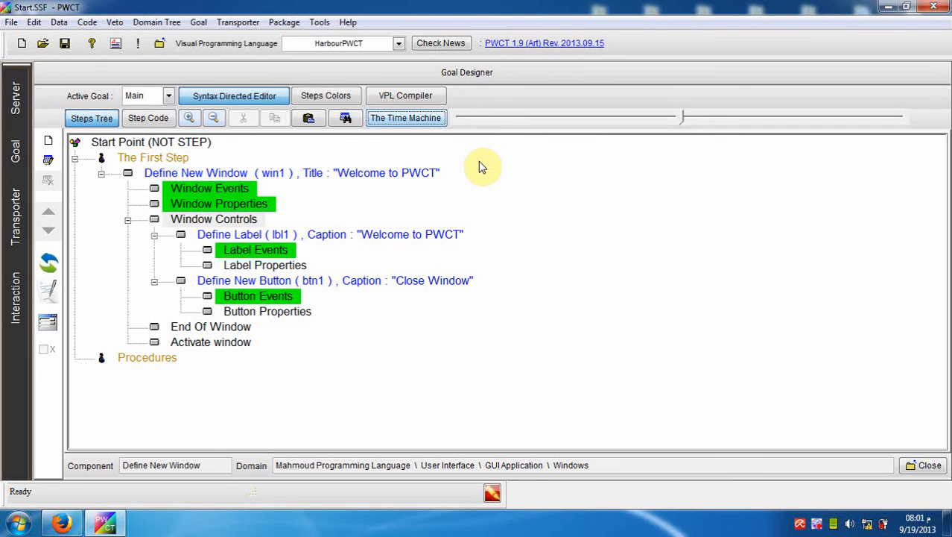
Step: Move playback forward to a later frame, rebuilding the button's myclose click event
left_click_drag(682, 117, 754, 117)
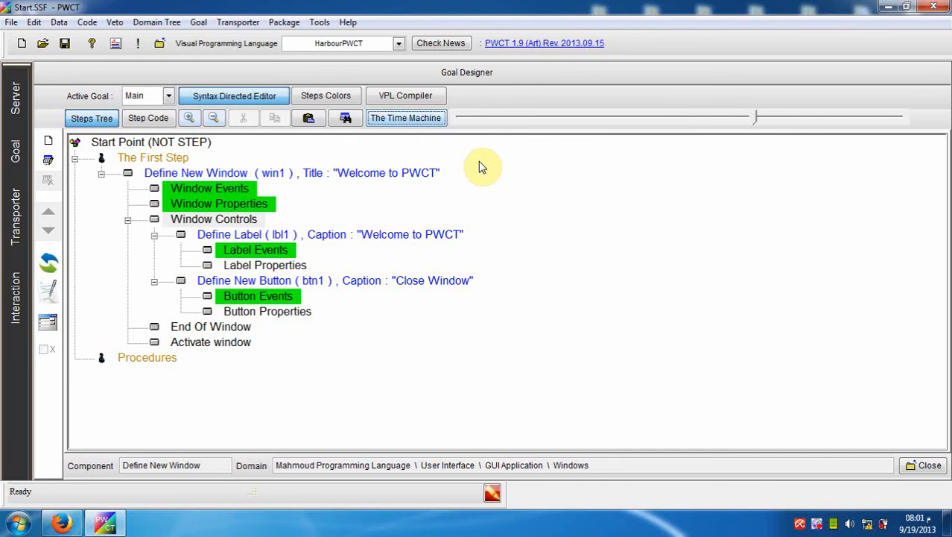
left_click(406, 118)
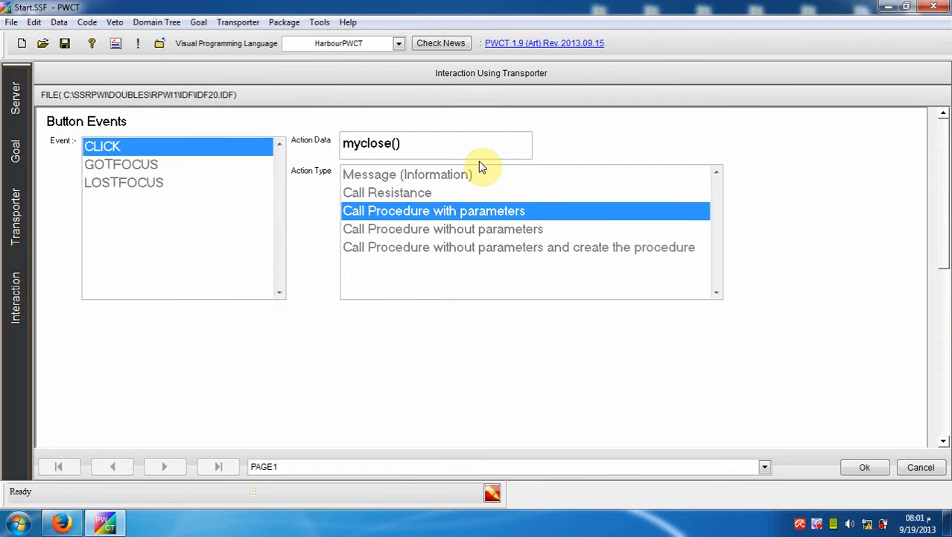
left_click(864, 467)
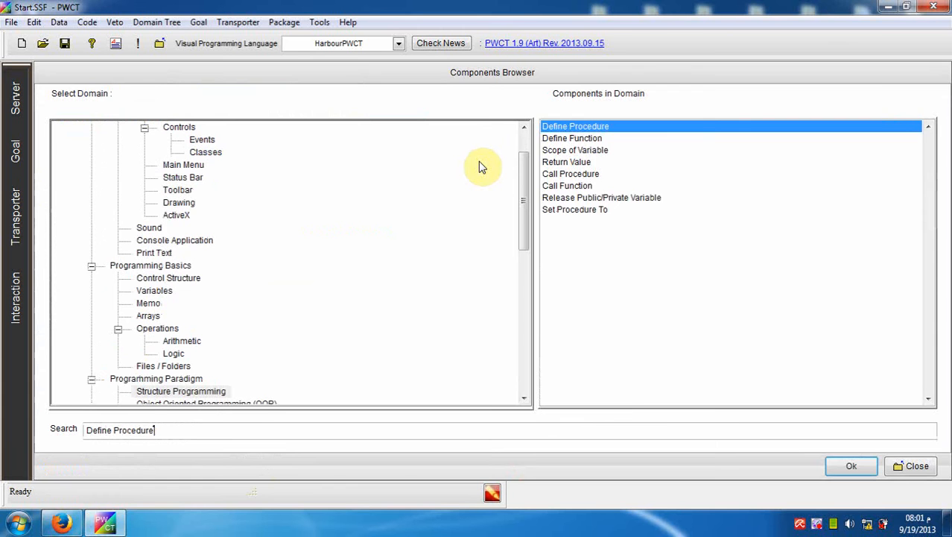
left_click(851, 465)
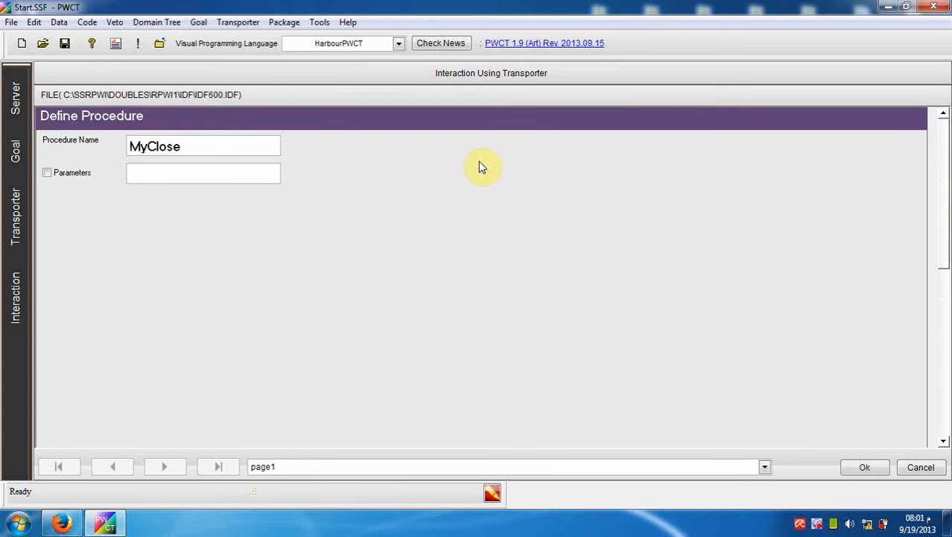
left_click(864, 467)
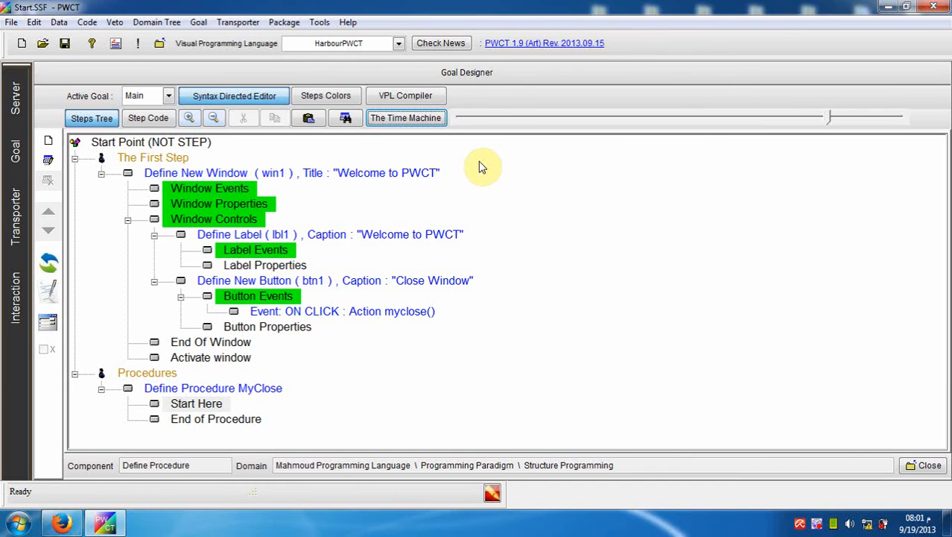
Step: Reach the MyClose procedure with win1.Release() and cancel the Get Property page unchanged
left_click(406, 117)
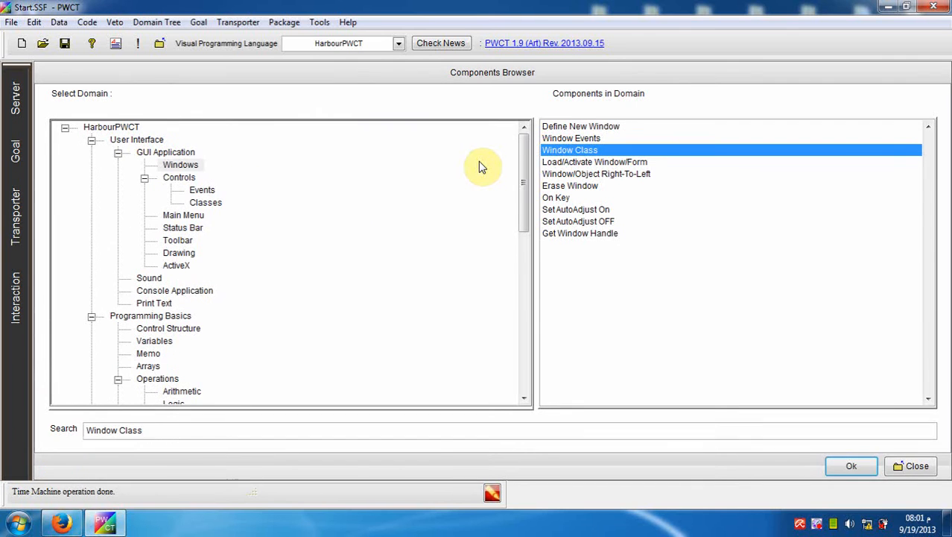
left_click(851, 465)
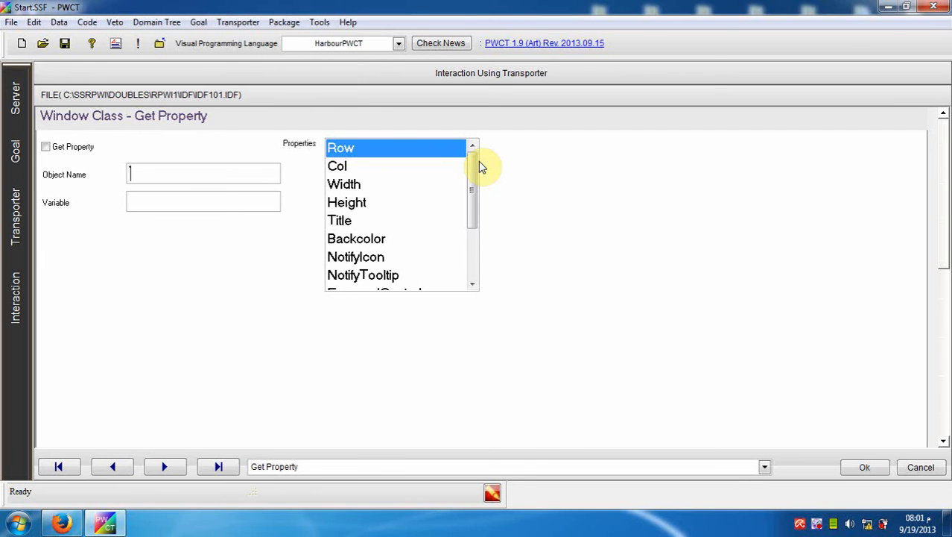
left_click(165, 465)
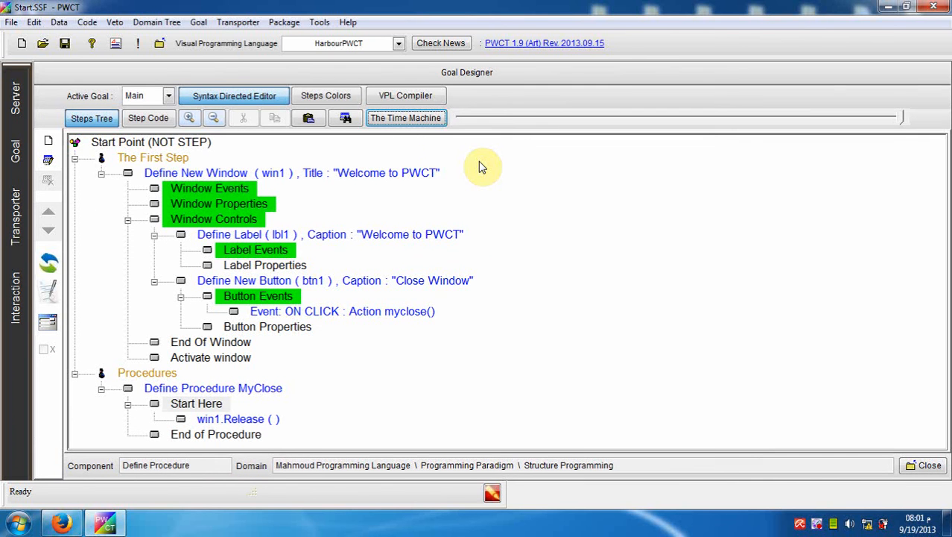
mouse_move(455, 189)
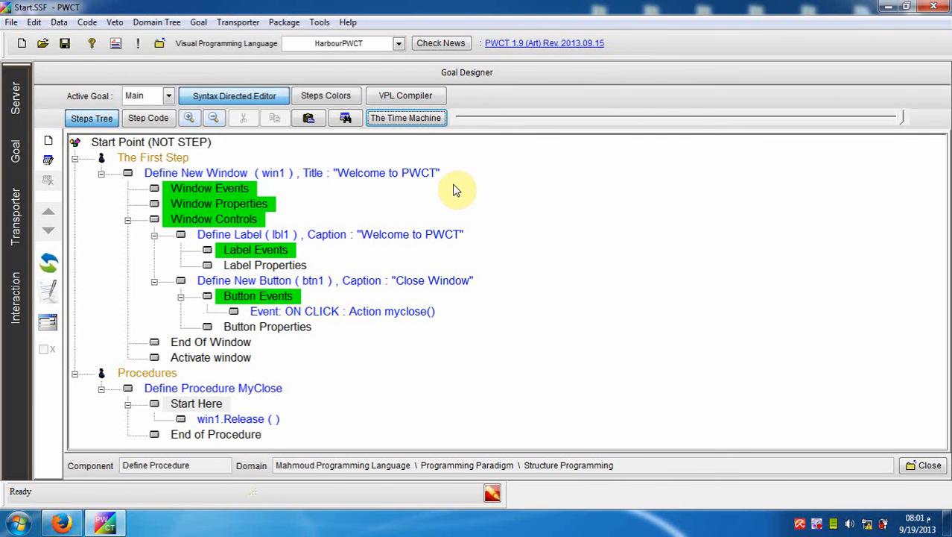
Step: Start Play as Movie (Steps only) from the first frame, rebuilding window, label, button and MyClose
left_click(406, 118)
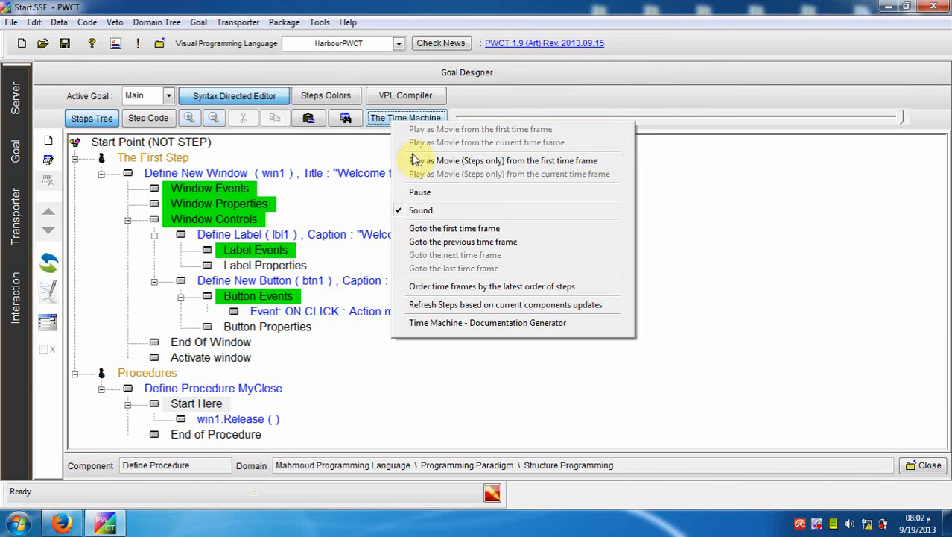
mouse_move(503, 160)
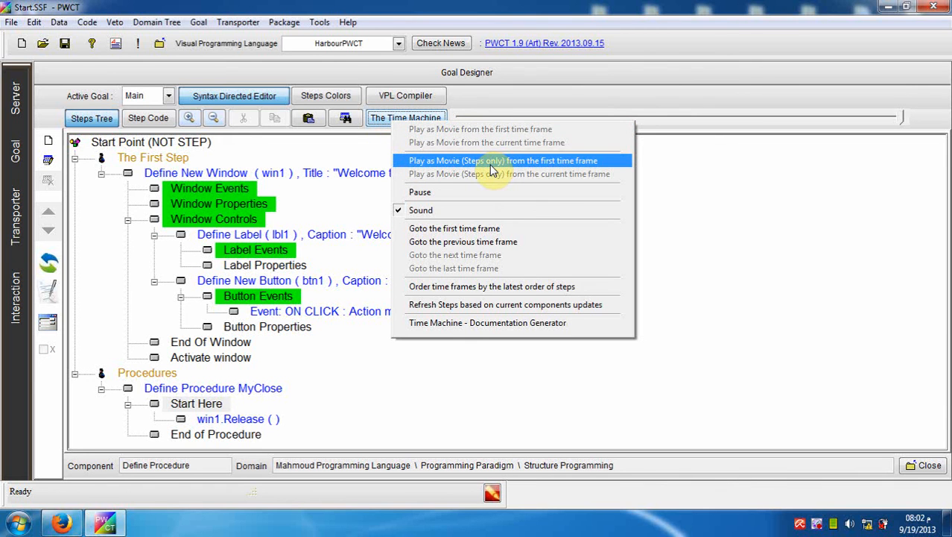
mouse_move(626, 172)
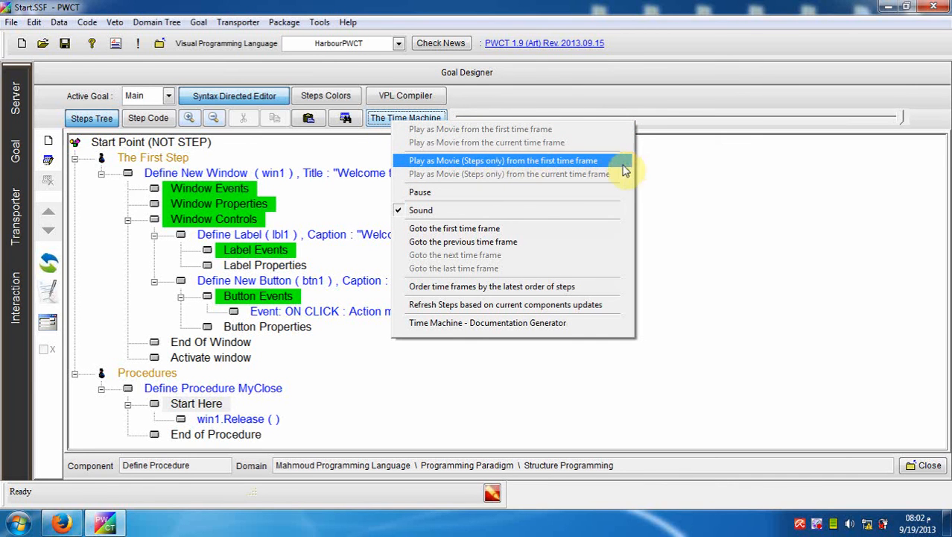
mouse_move(606, 165)
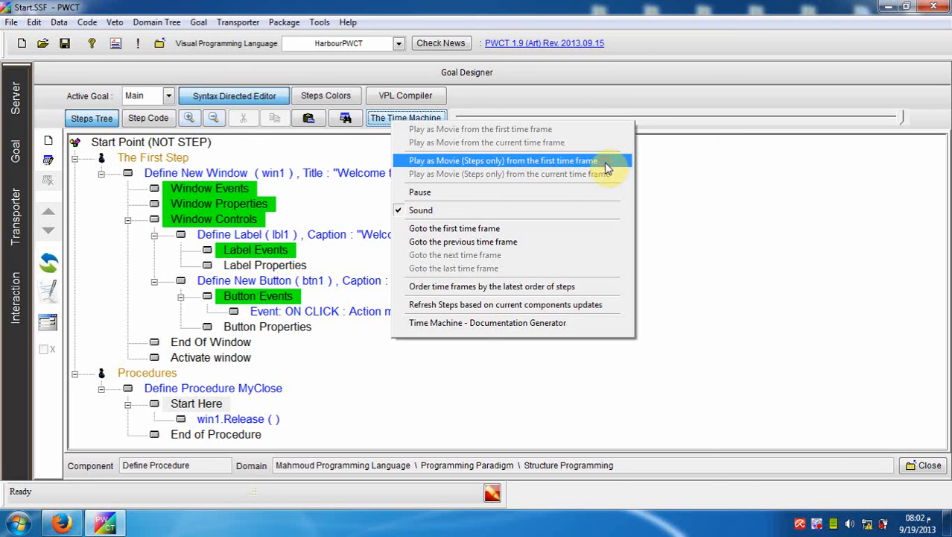
left_click(502, 160)
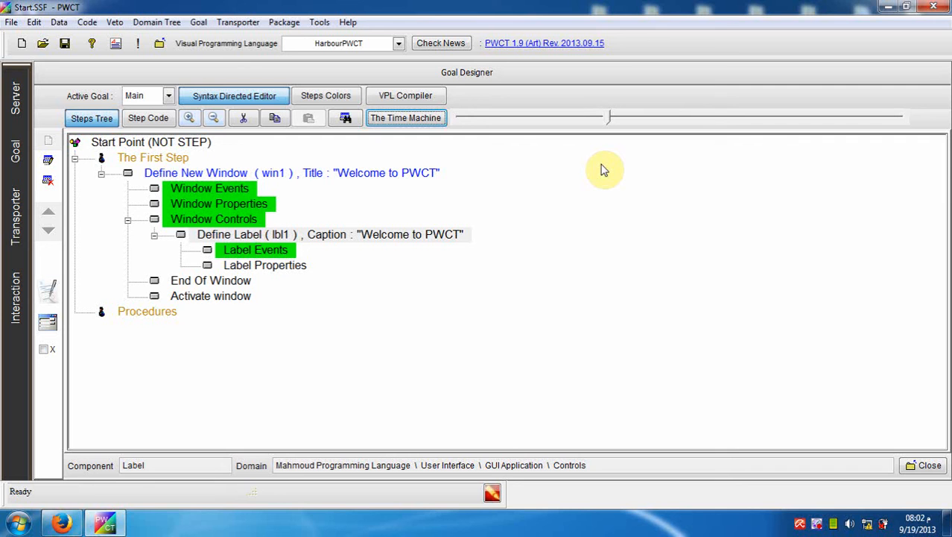
left_click_drag(609, 117, 682, 117)
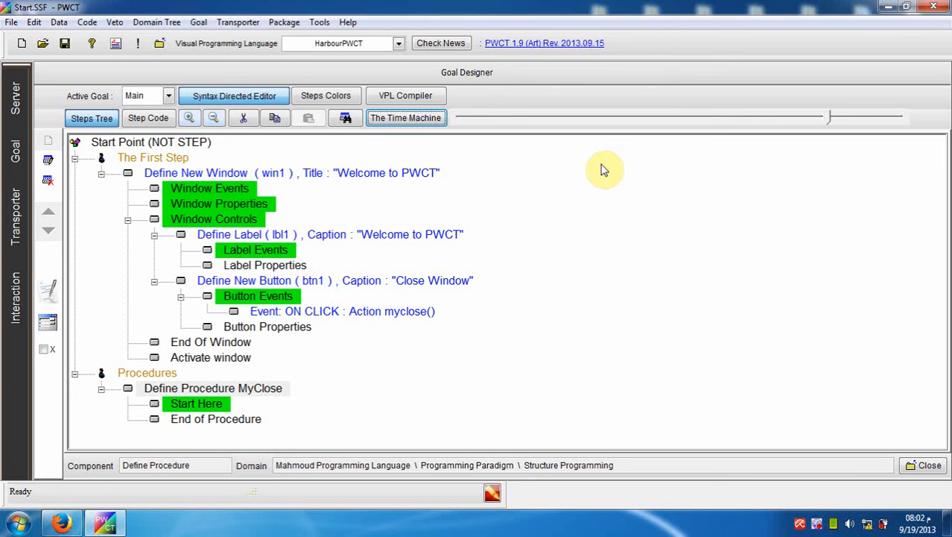
Step: With the steps-only replay complete, bring up the Time Machine playback options
left_click(405, 117)
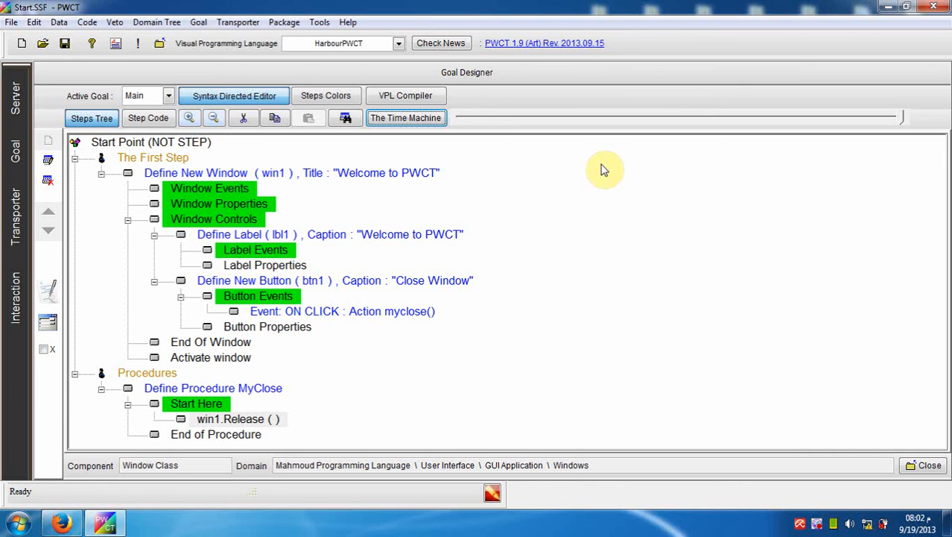
left_click(406, 118)
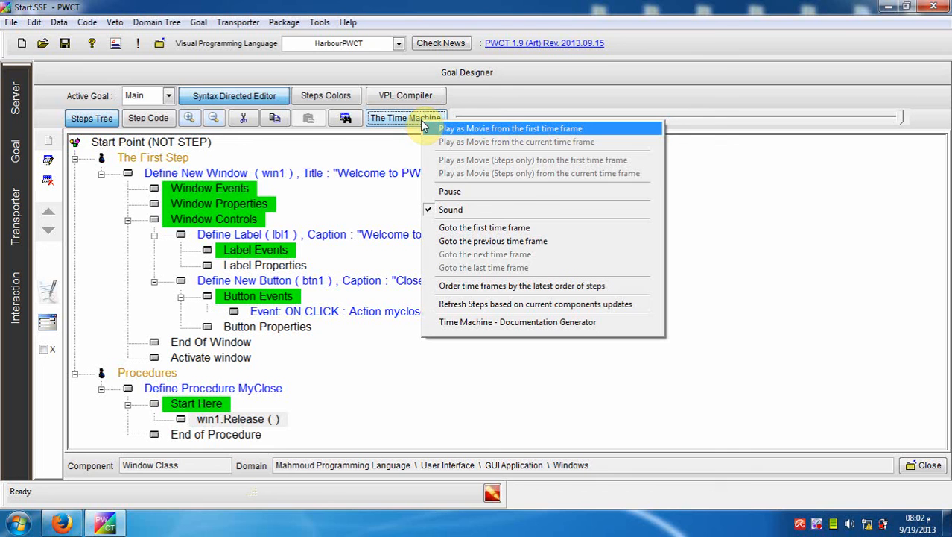
mouse_move(488, 209)
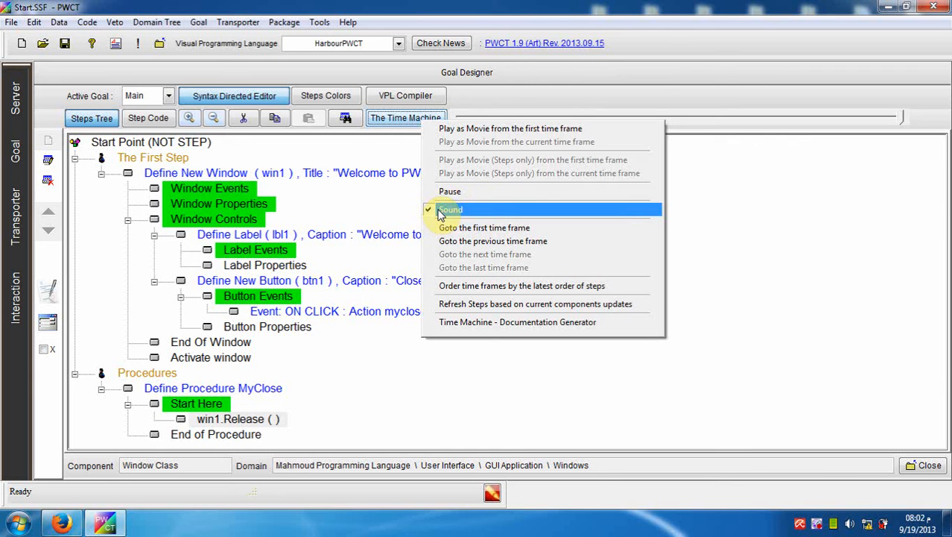
mouse_move(484, 228)
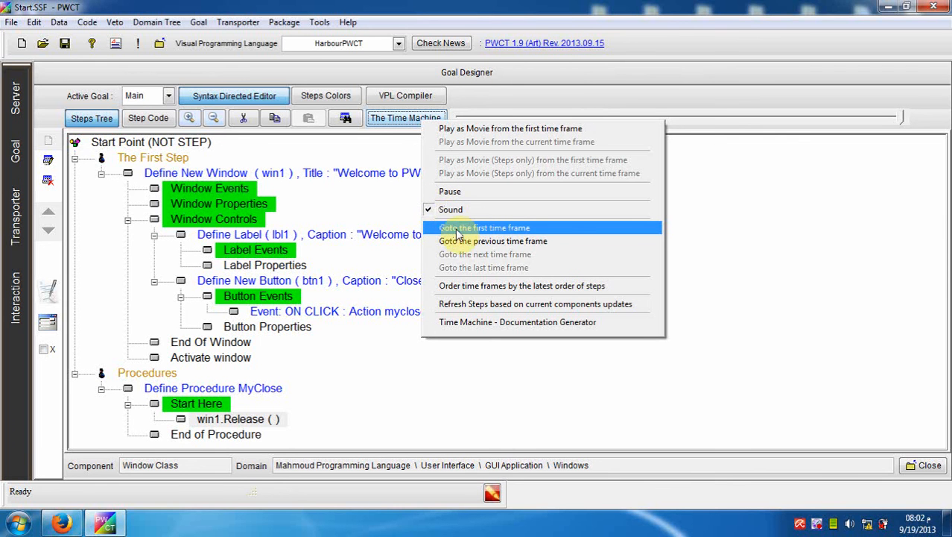
Step: Jump to the first time frame, then step forward twice to where the label appears
left_click(484, 227)
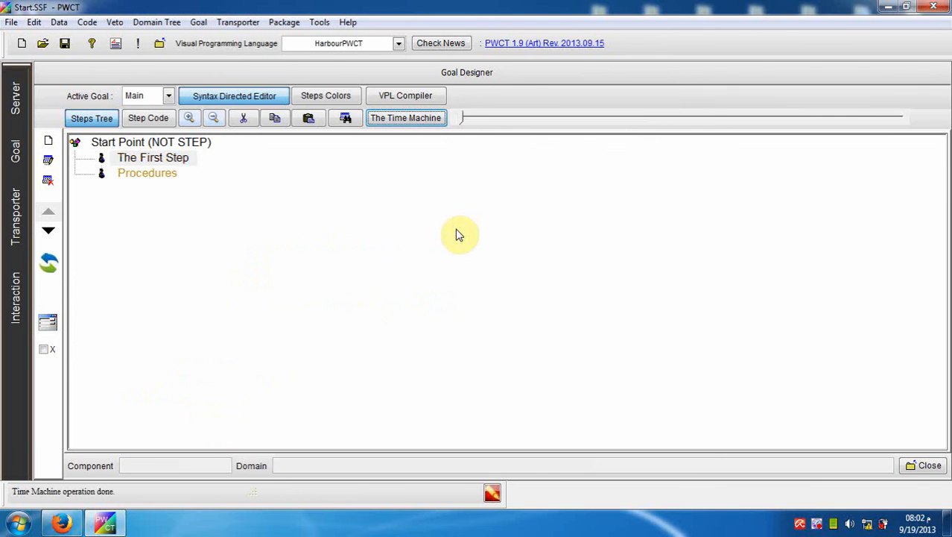
left_click(405, 118)
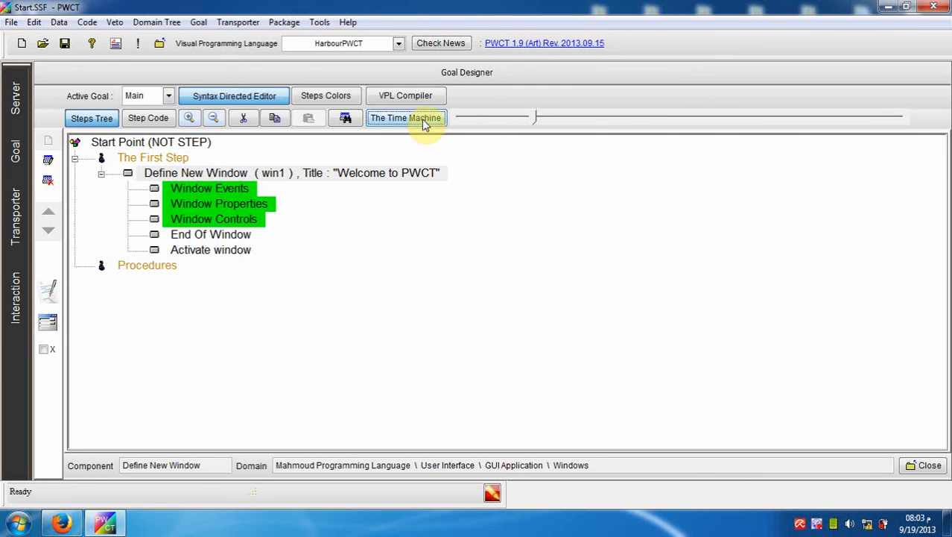
left_click(406, 118)
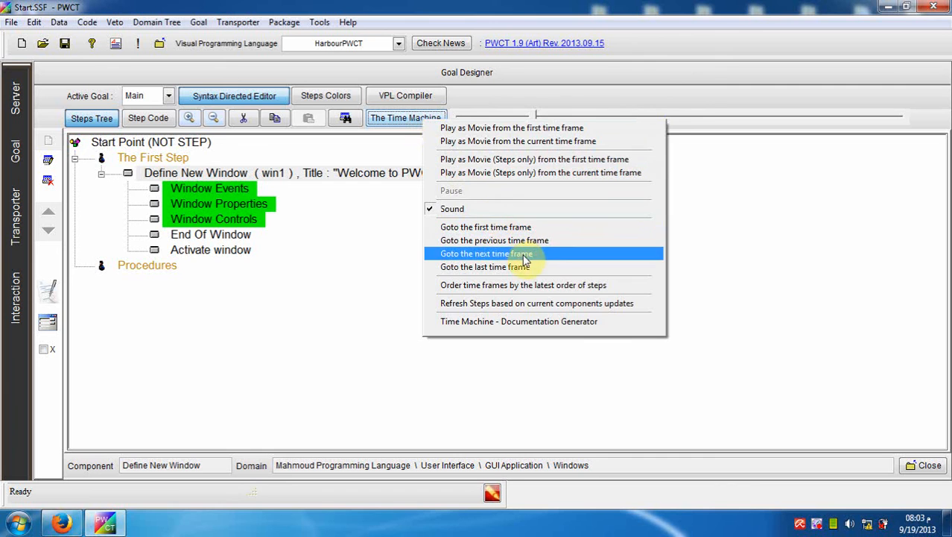
left_click(486, 253)
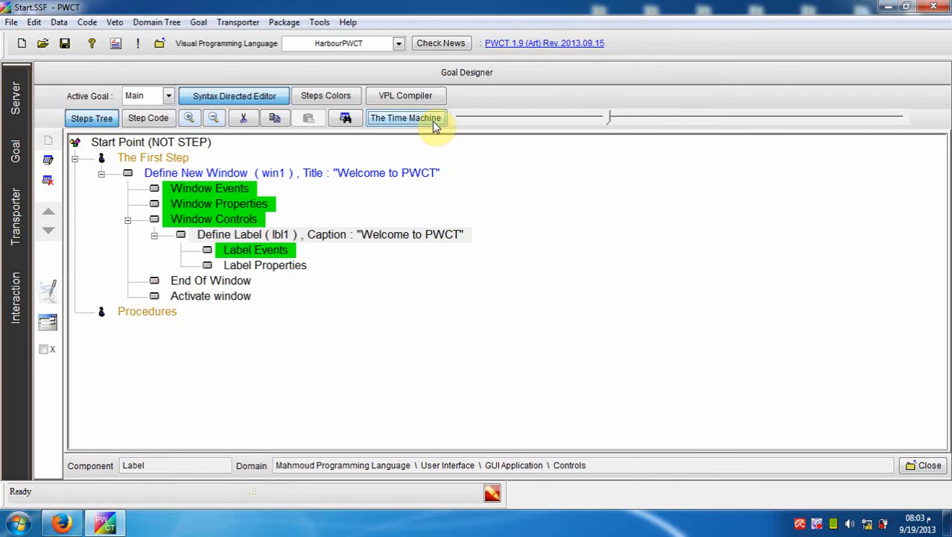
Step: Step back one frame, then jump to the last frame restoring the complete program
left_click(405, 117)
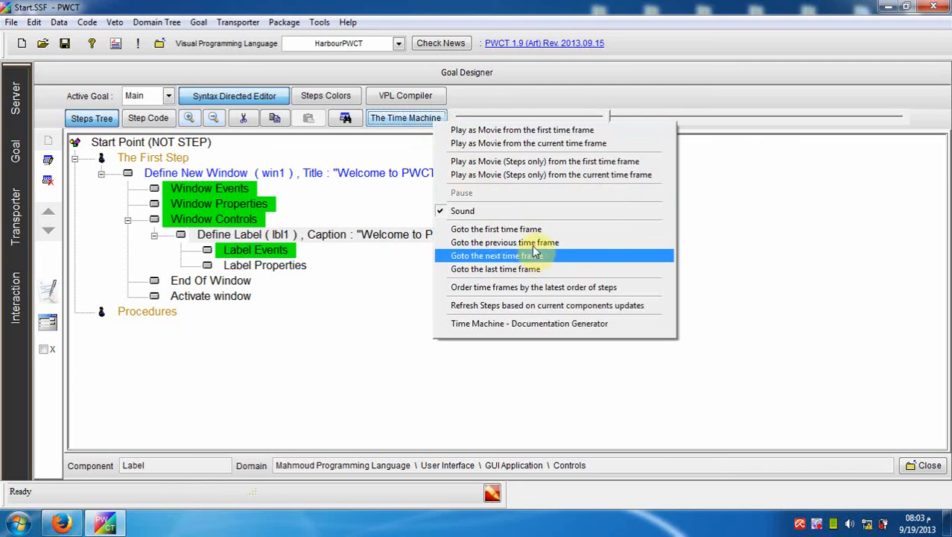
left_click(496, 255)
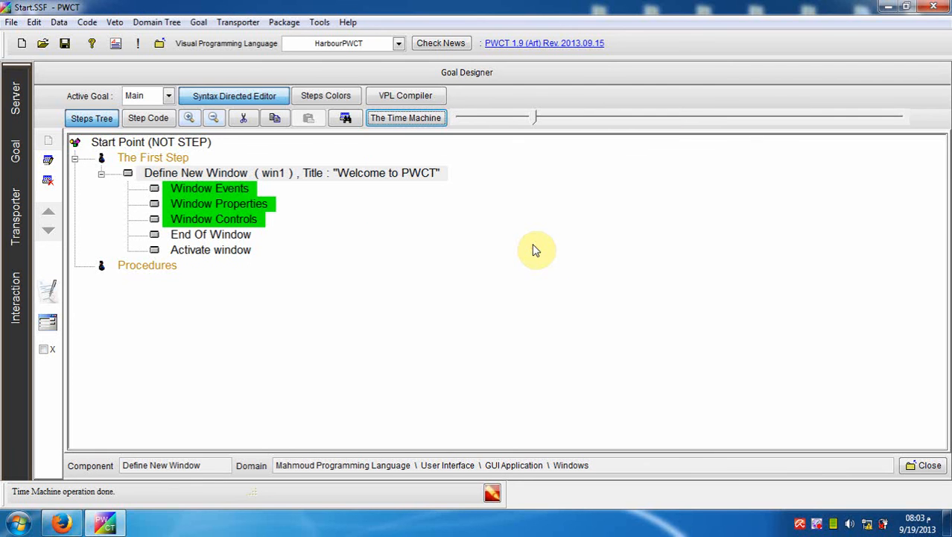
left_click(406, 118)
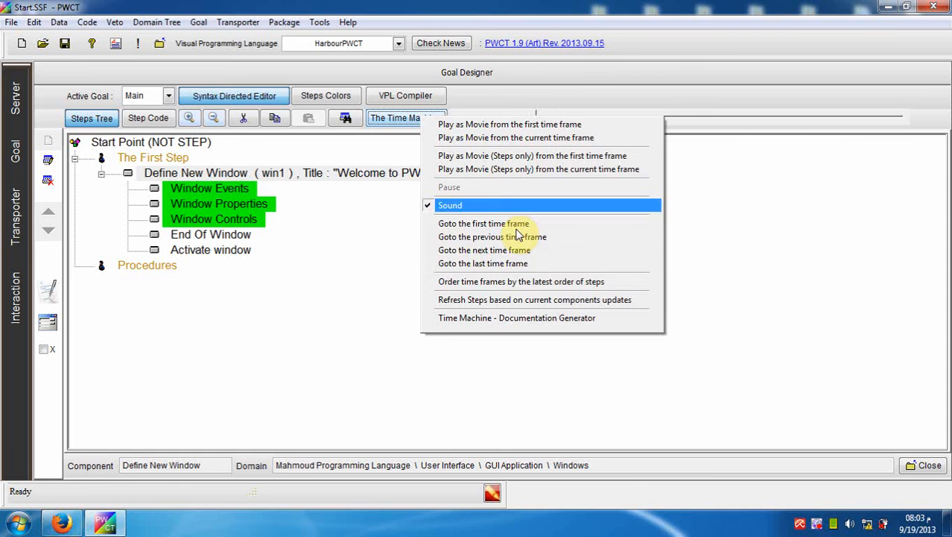
left_click(483, 263)
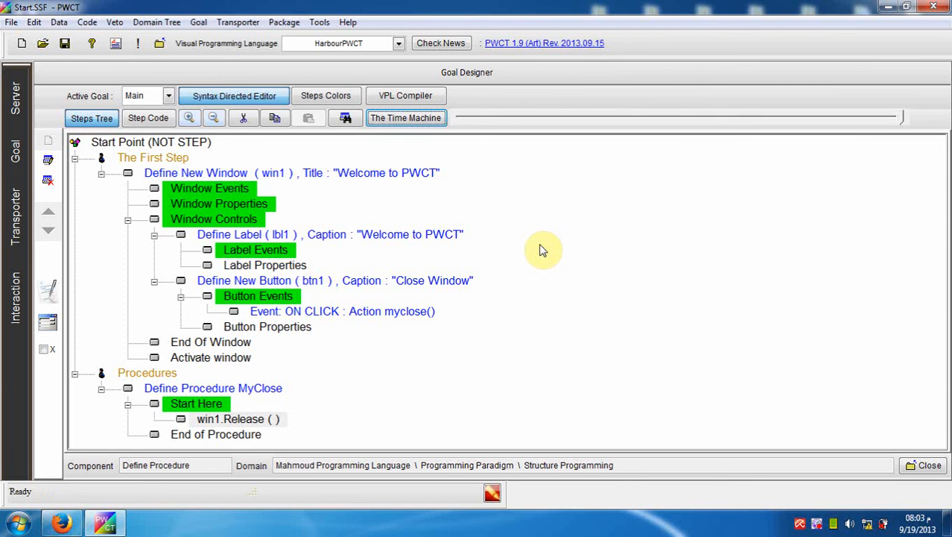
left_click(406, 118)
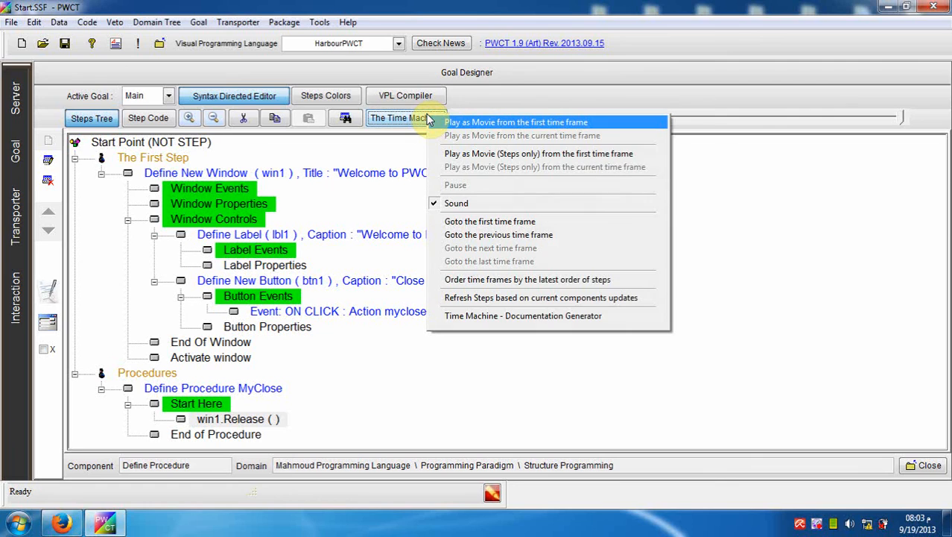